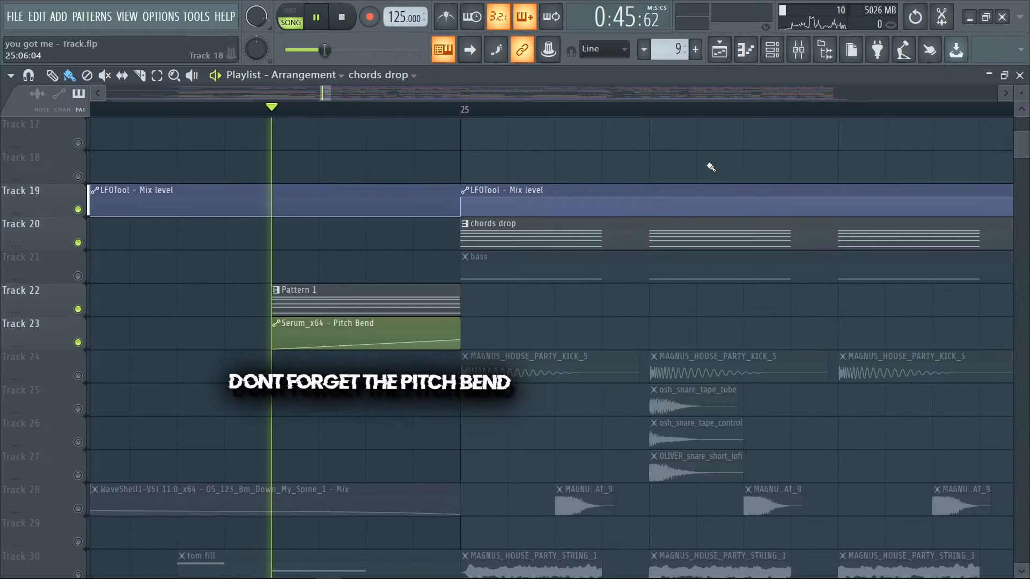
- Zoom the Playlist out to the whole song layout and play it from the intro in Song mode
click(315, 17)
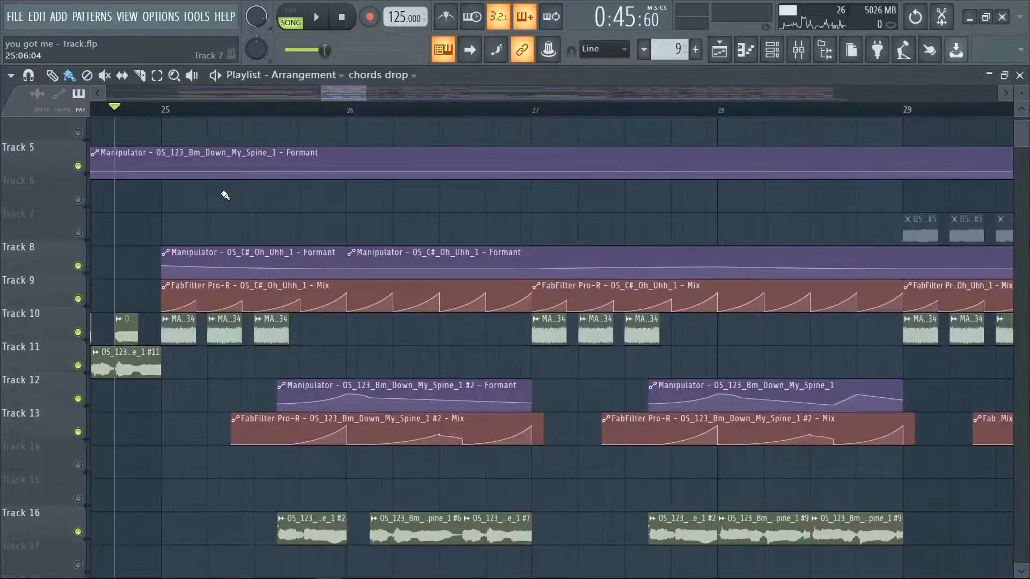
click(315, 17)
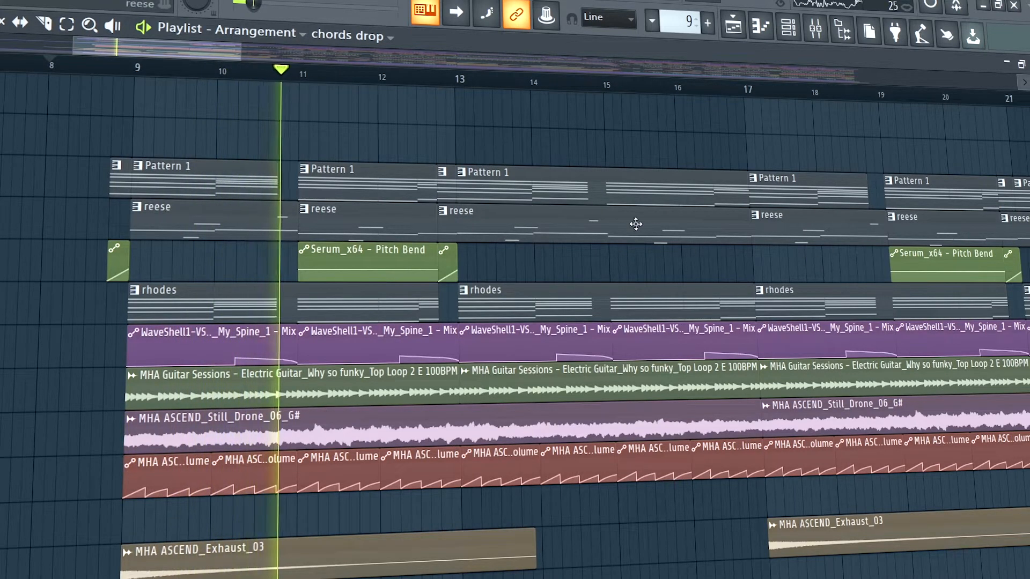
click(365, 72)
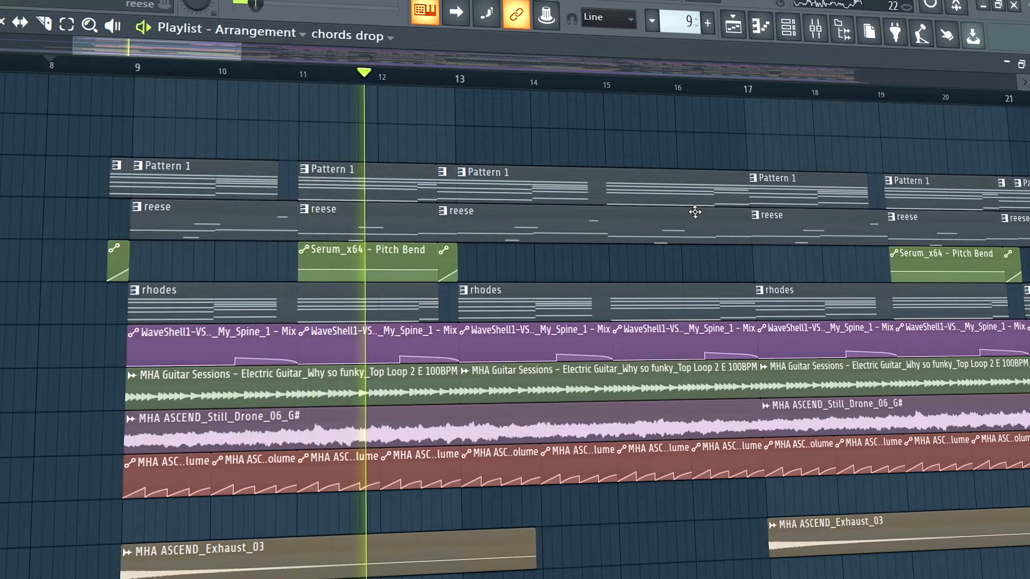
click(444, 73)
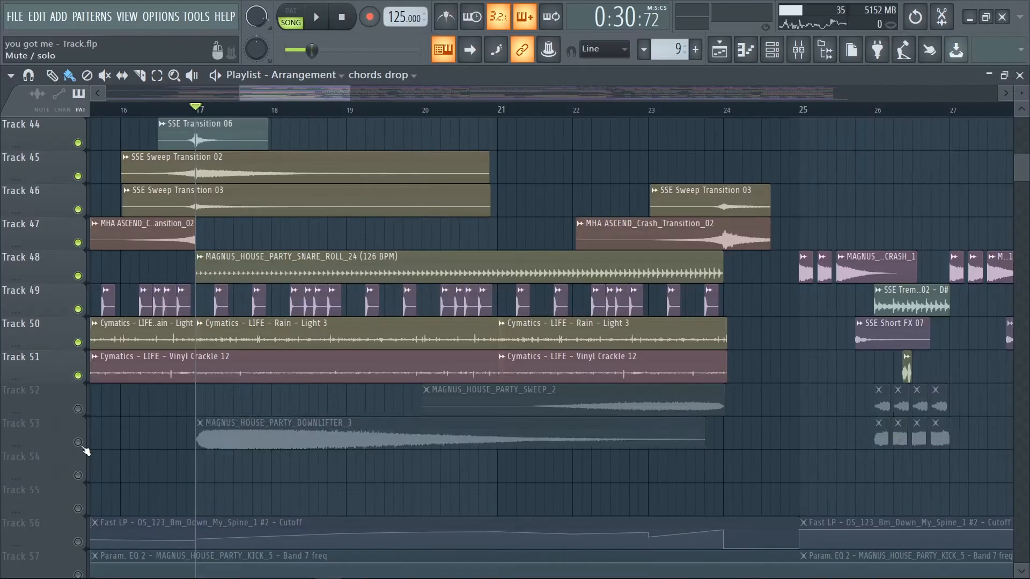
scroll(down, 3)
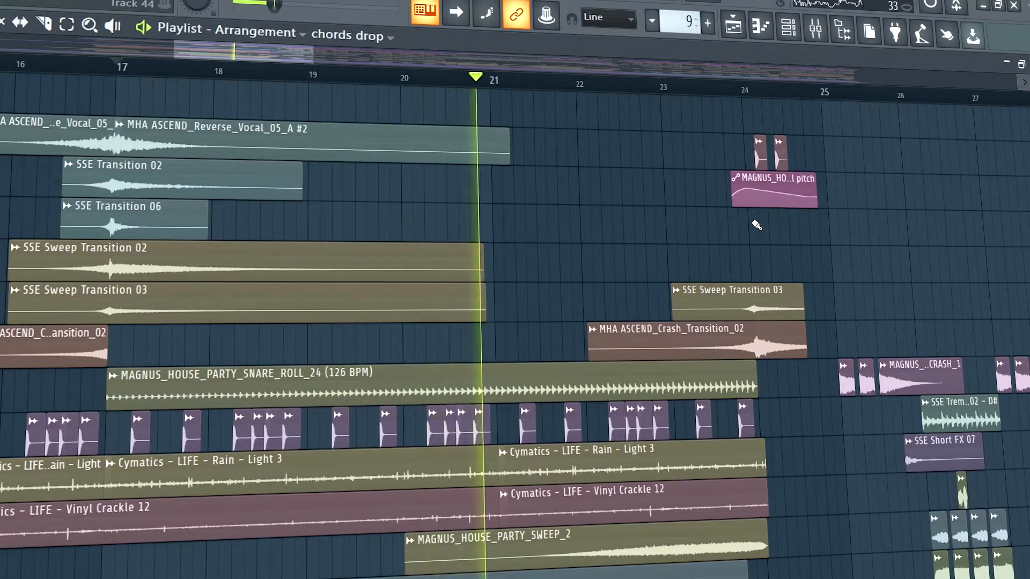
click(566, 77)
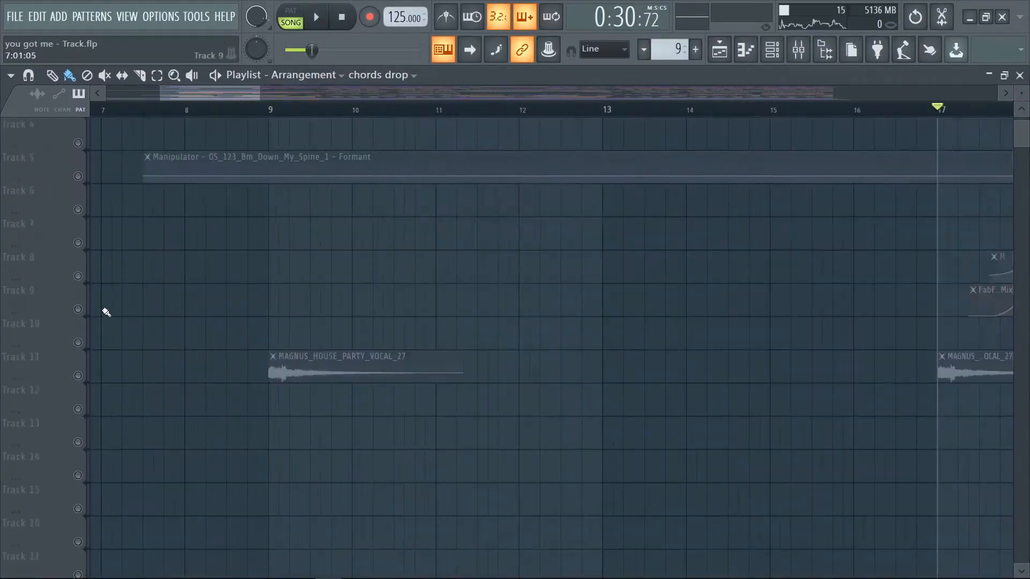
click(316, 17)
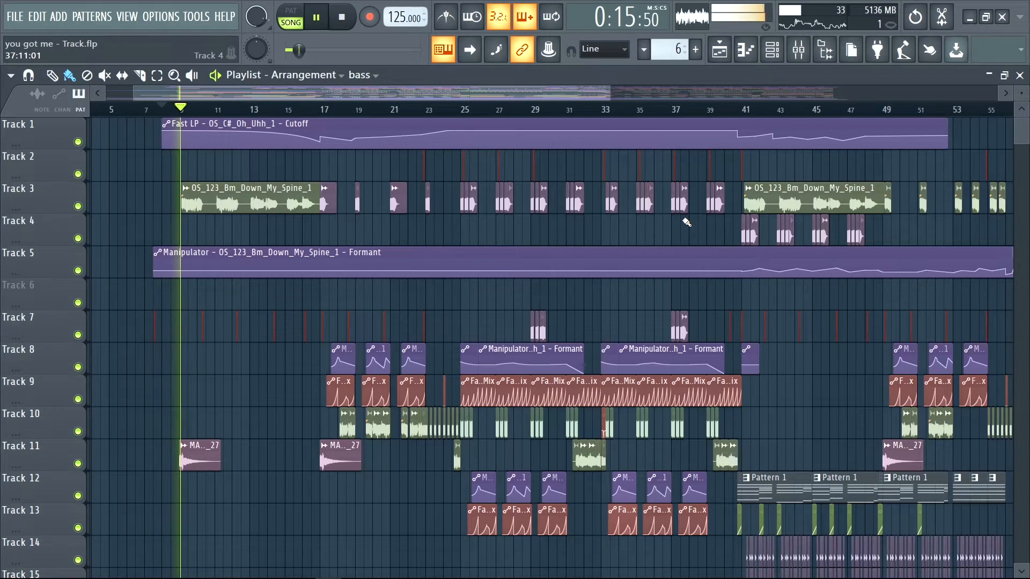